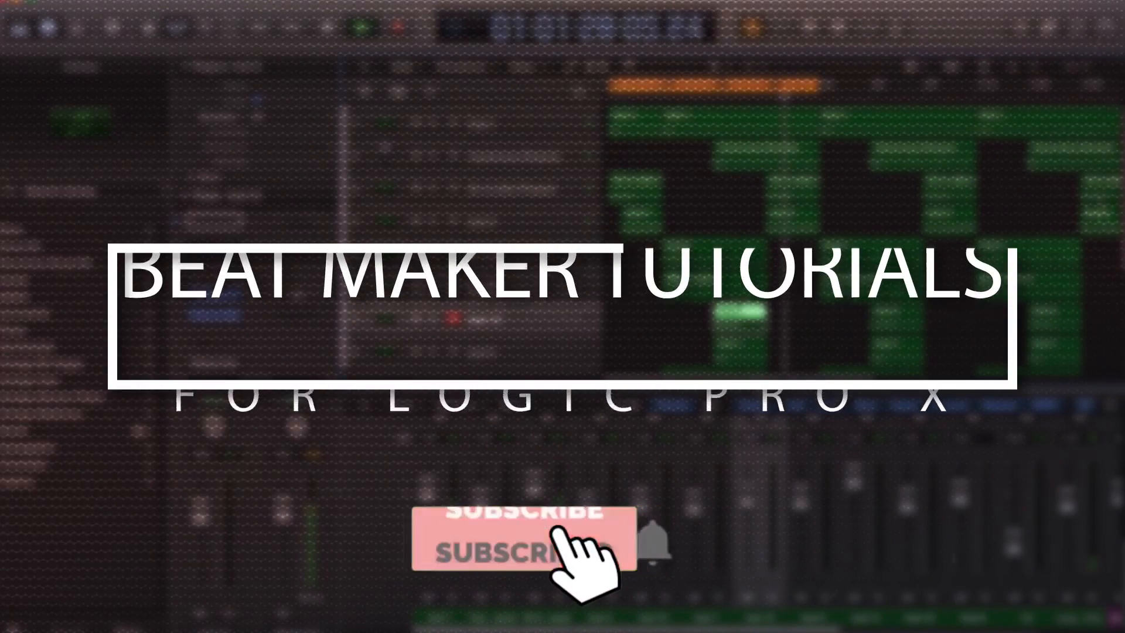
Step: Audition the drum region, stop near bar 17, and bring up its context menu
{"action": "left_click", "coordinate": [509, 546]}
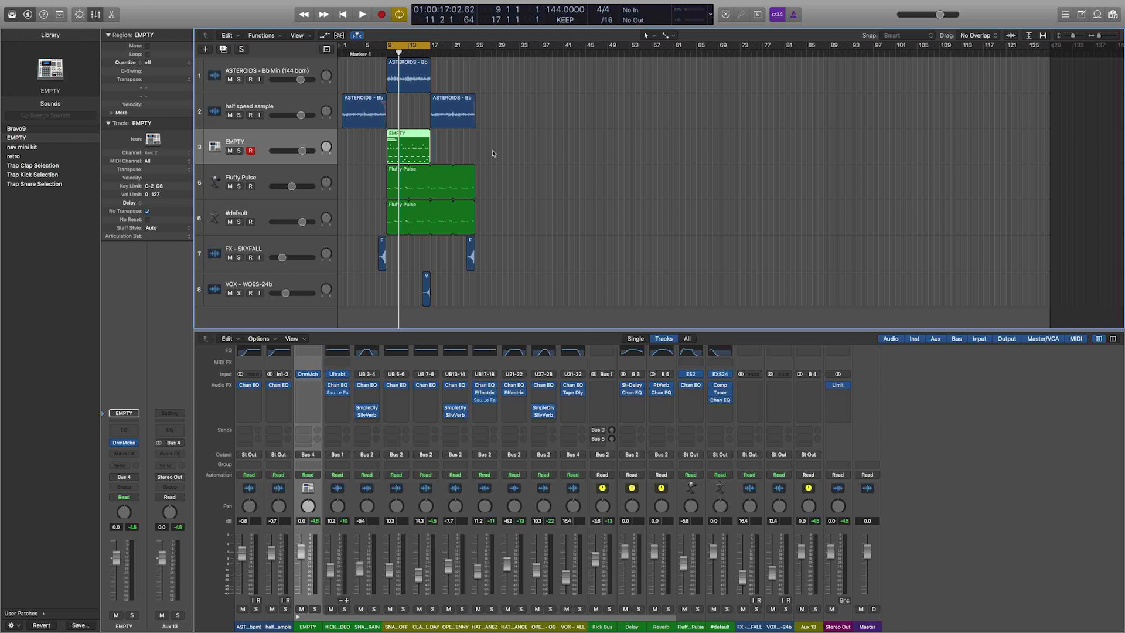
{"action": "left_click", "coordinate": [362, 14]}
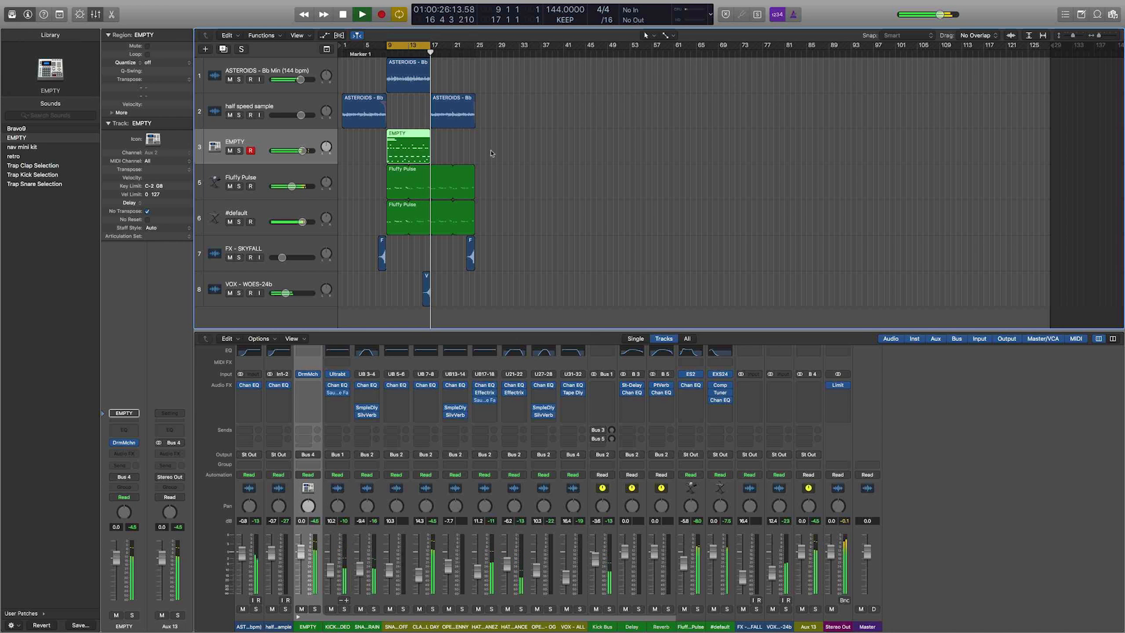
{"action": "left_click", "coordinate": [343, 14]}
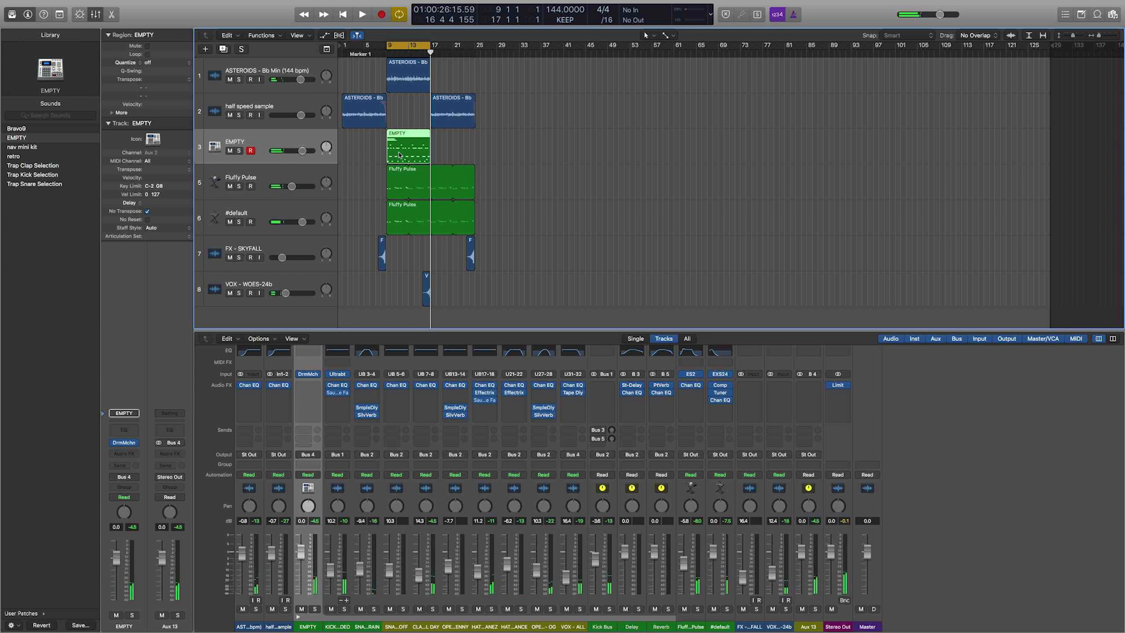
{"action": "right_click", "coordinate": [400, 156]}
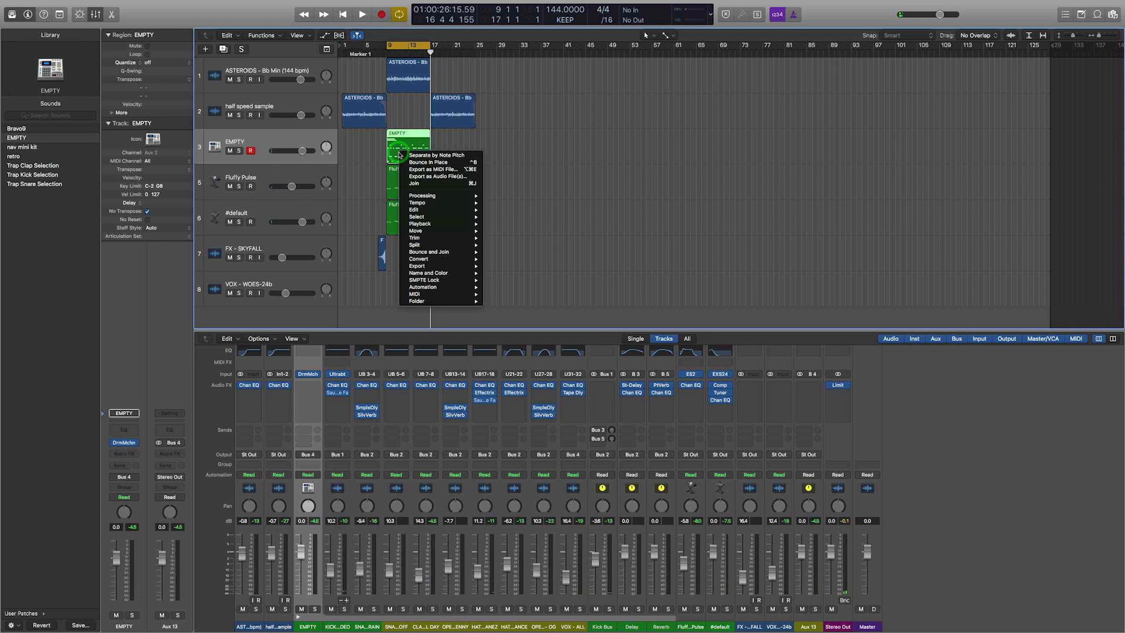
{"action": "mouse_move", "coordinate": [436, 154]}
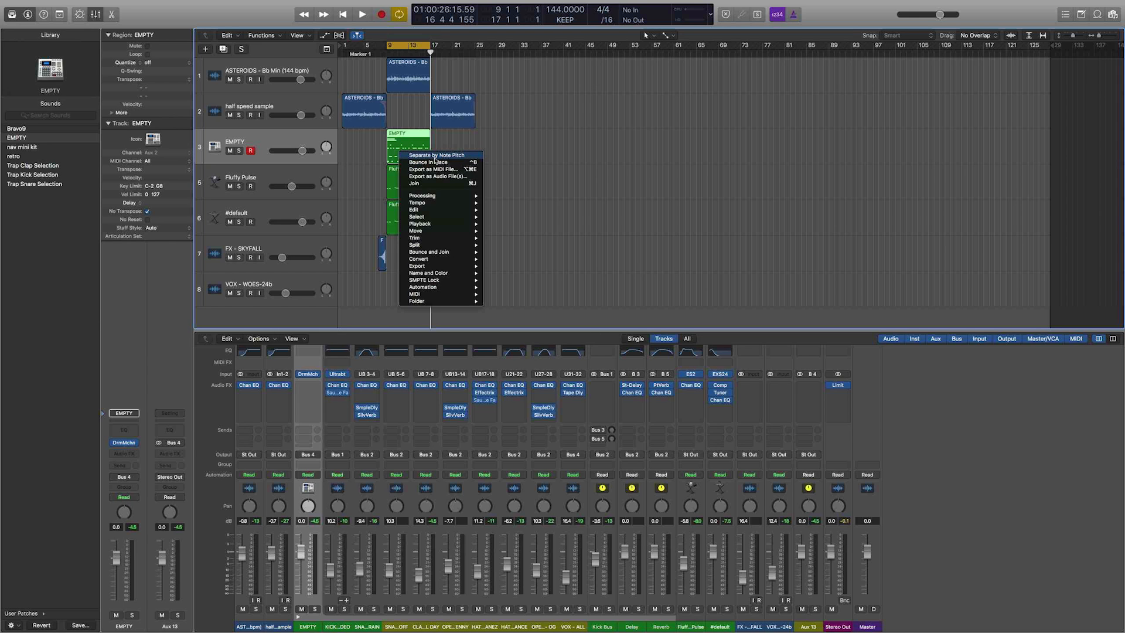
{"action": "mouse_move", "coordinate": [439, 259]}
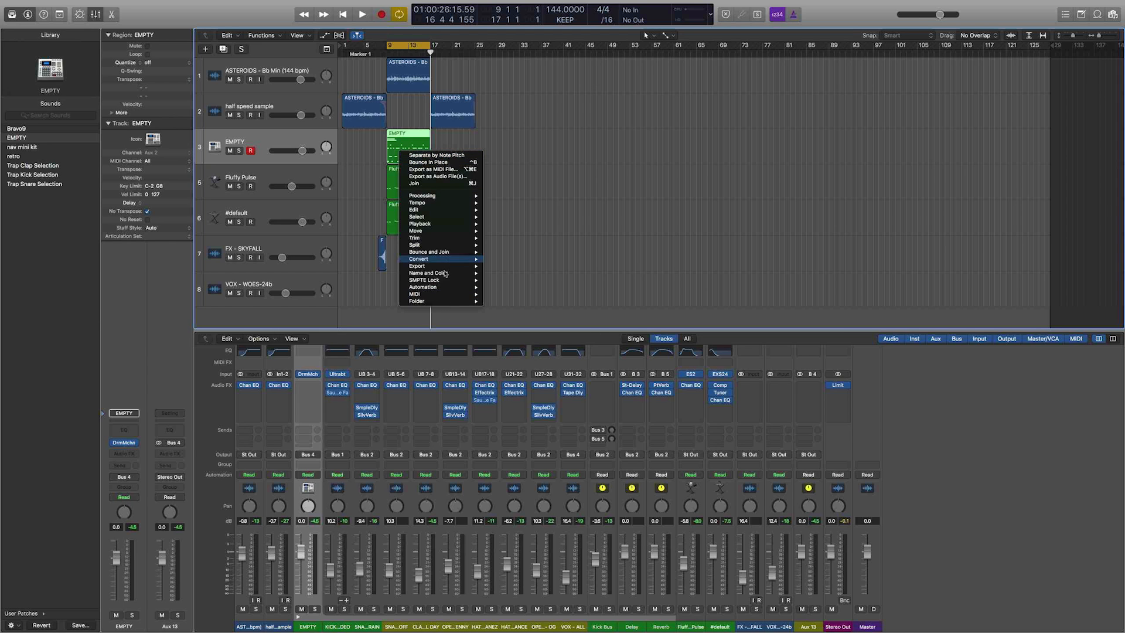
{"action": "mouse_move", "coordinate": [415, 294]}
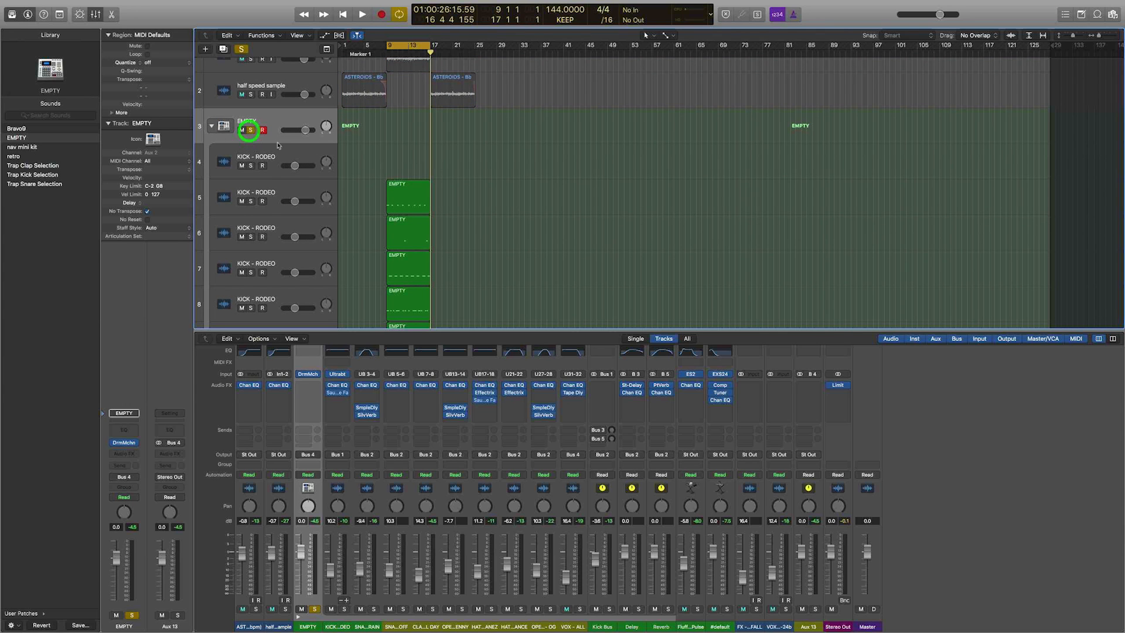
Step: Play back and stop the separated kick, snare and hat tracks, then go to File for export
{"action": "left_click", "coordinate": [361, 13]}
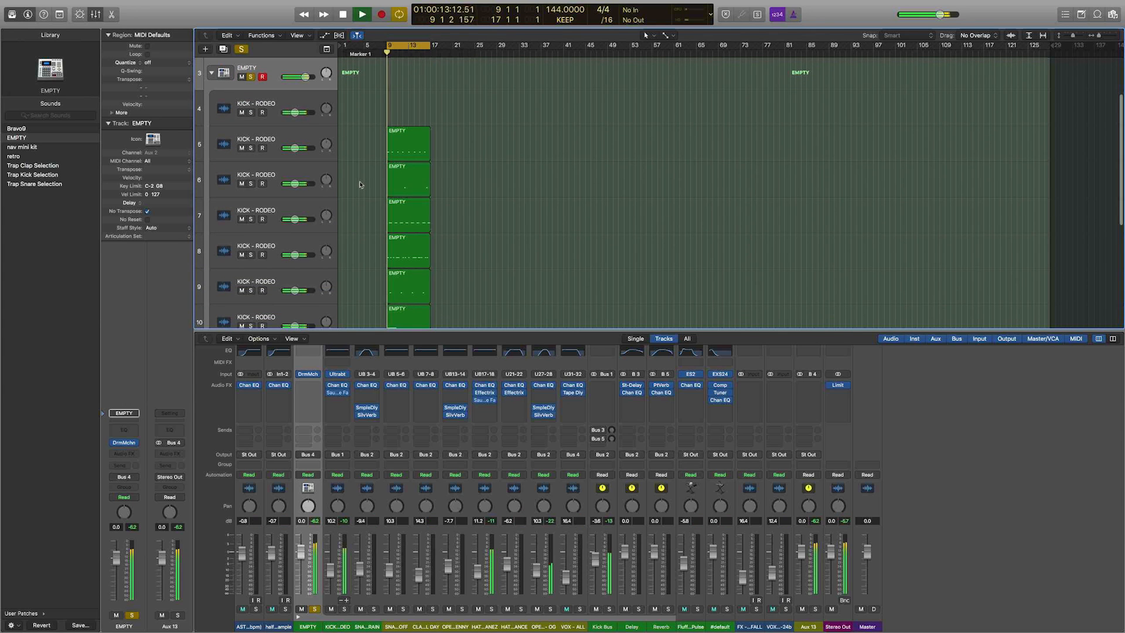
{"action": "left_click", "coordinate": [343, 14]}
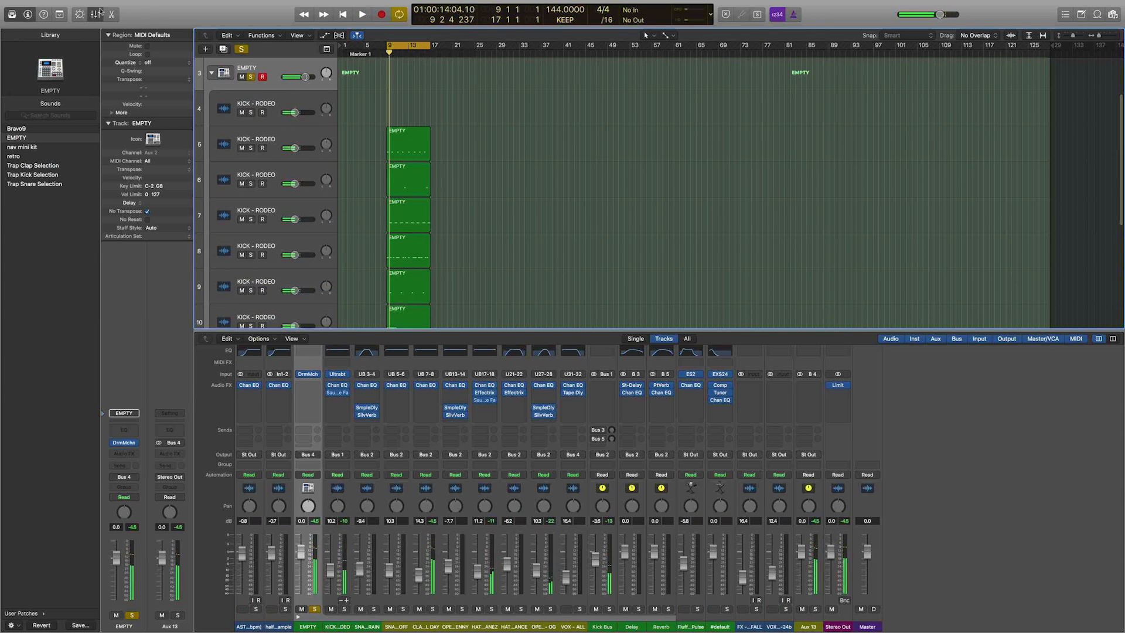
{"action": "left_click", "coordinate": [70, 5]}
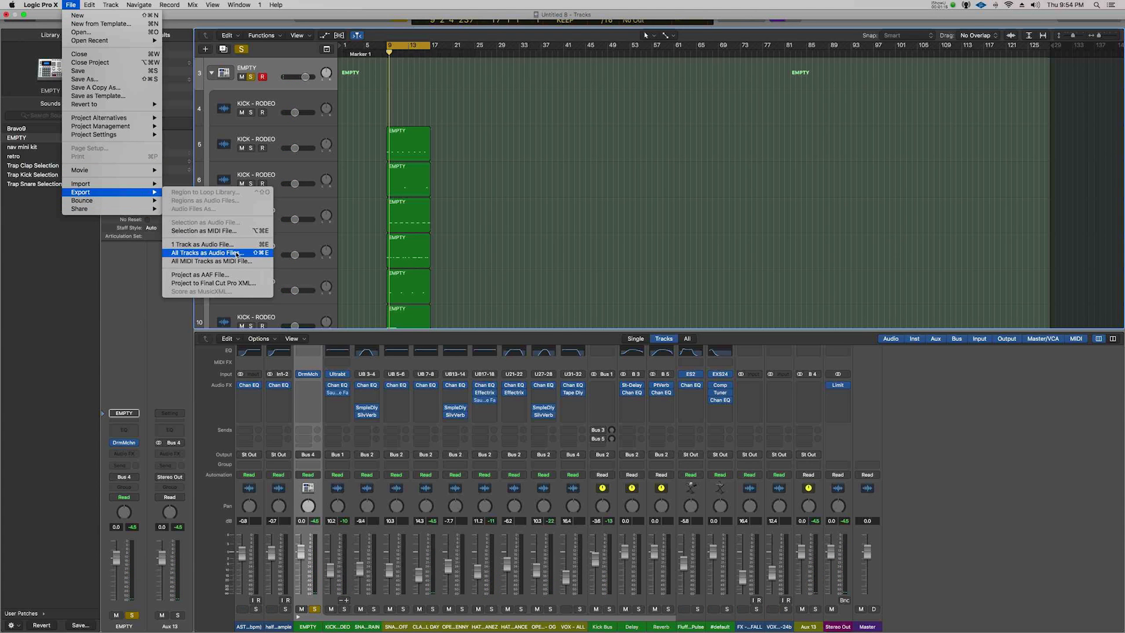
Step: Choose All Tracks as Audio Files and set an empty destination folder from recent locations
{"action": "left_click", "coordinate": [207, 252]}
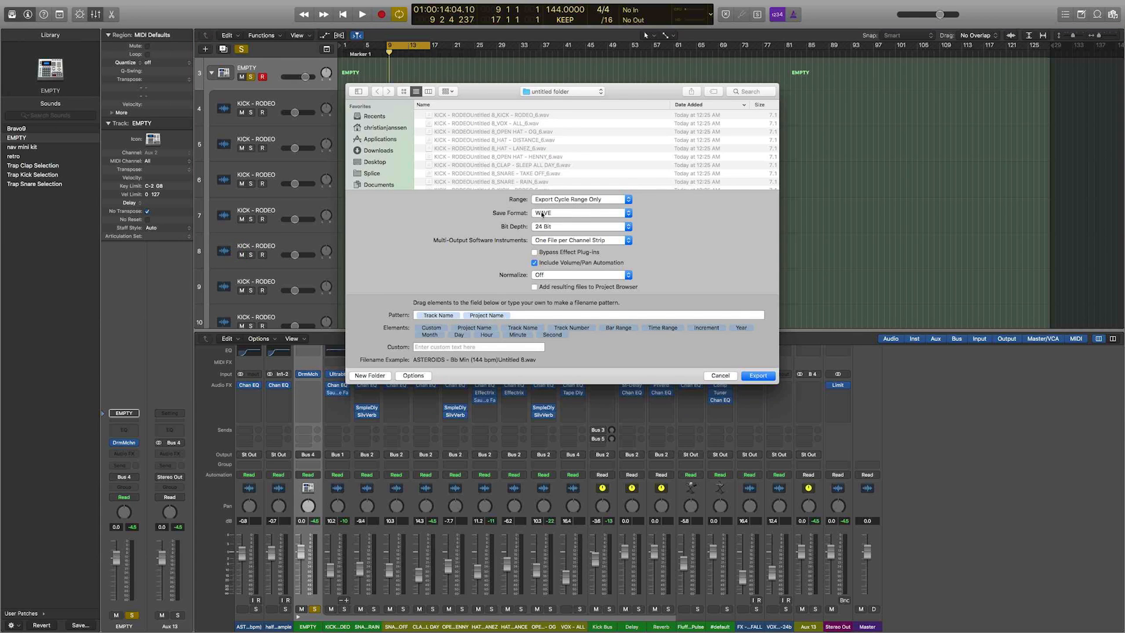
{"action": "left_click", "coordinate": [563, 91]}
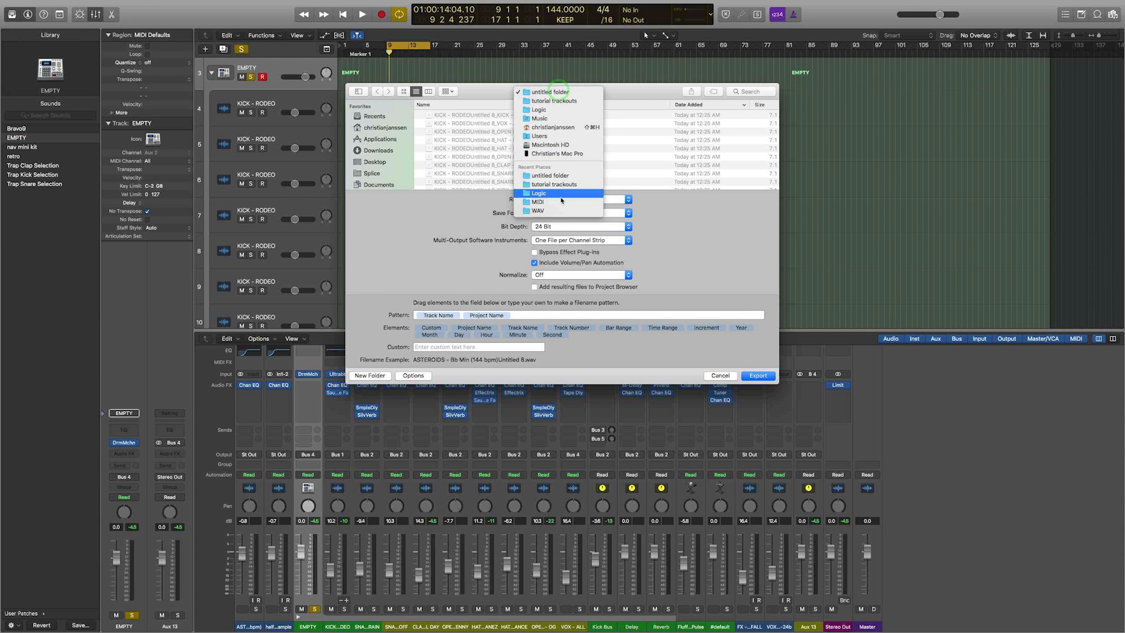
{"action": "left_click", "coordinate": [539, 193]}
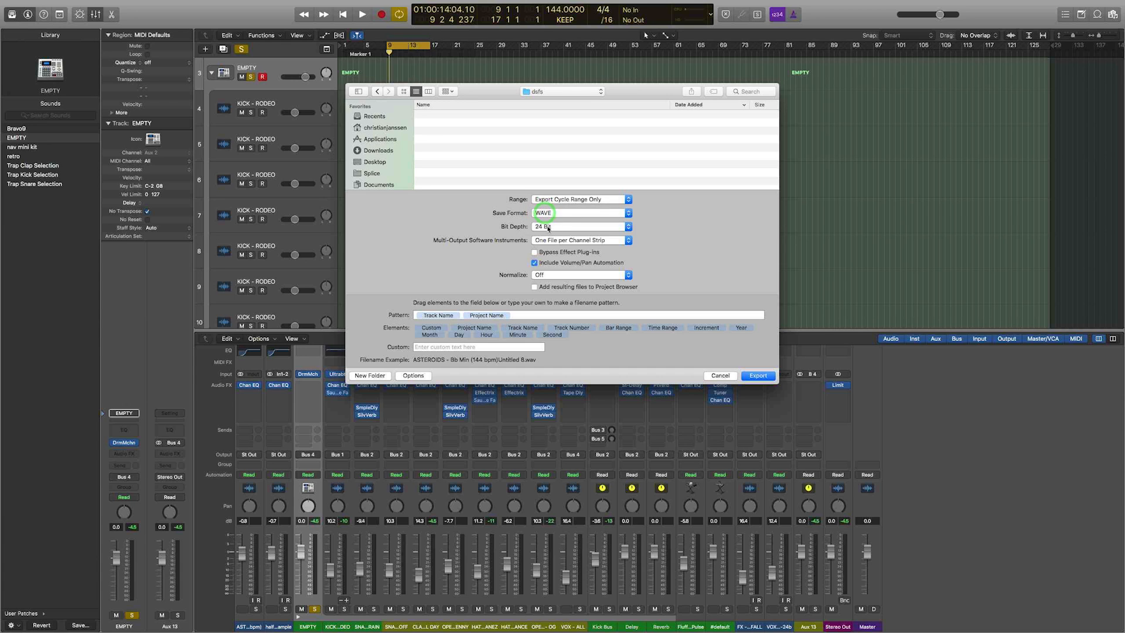
Step: Export all tracks as 24-bit WAVE, one file per channel strip, cycle range only
{"action": "left_click", "coordinate": [580, 240]}
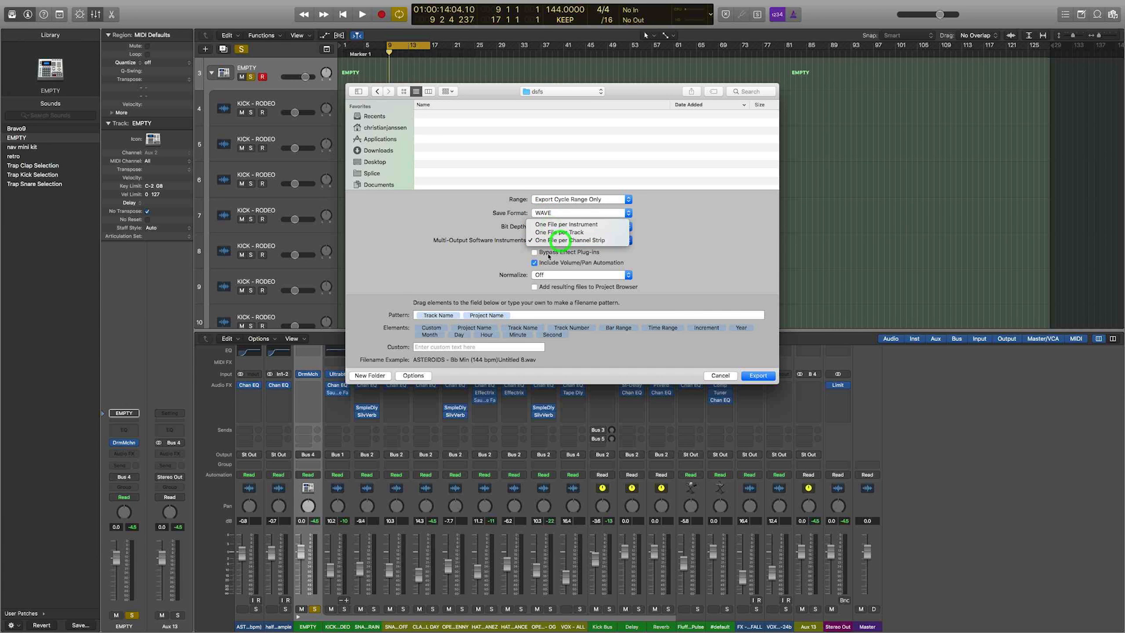
{"action": "left_click", "coordinate": [562, 240]}
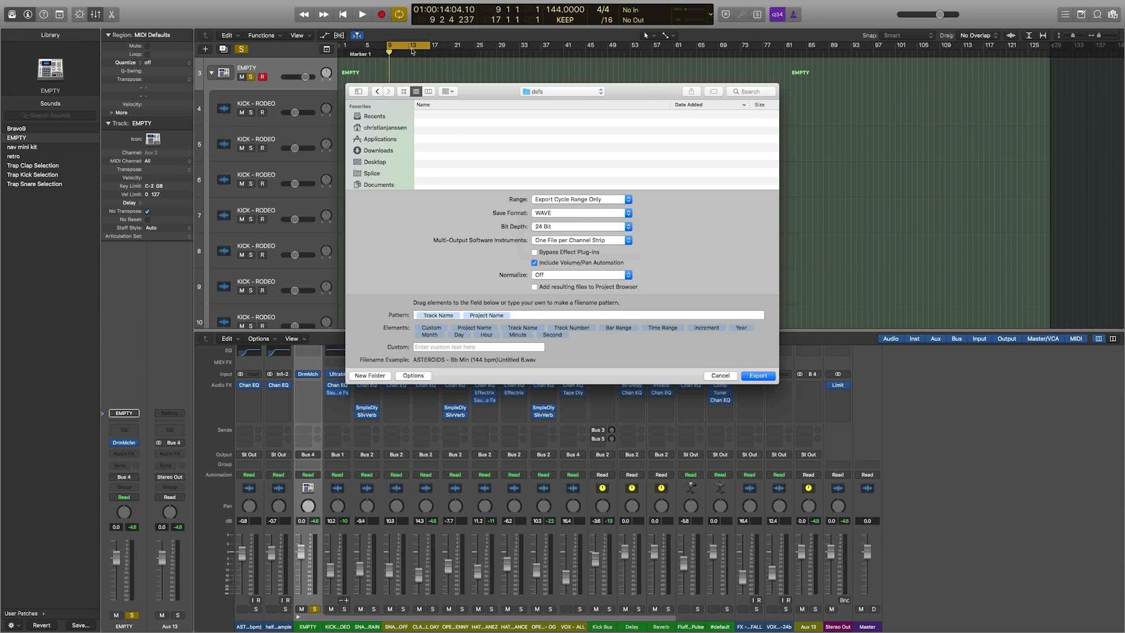
{"action": "mouse_move", "coordinate": [444, 55]}
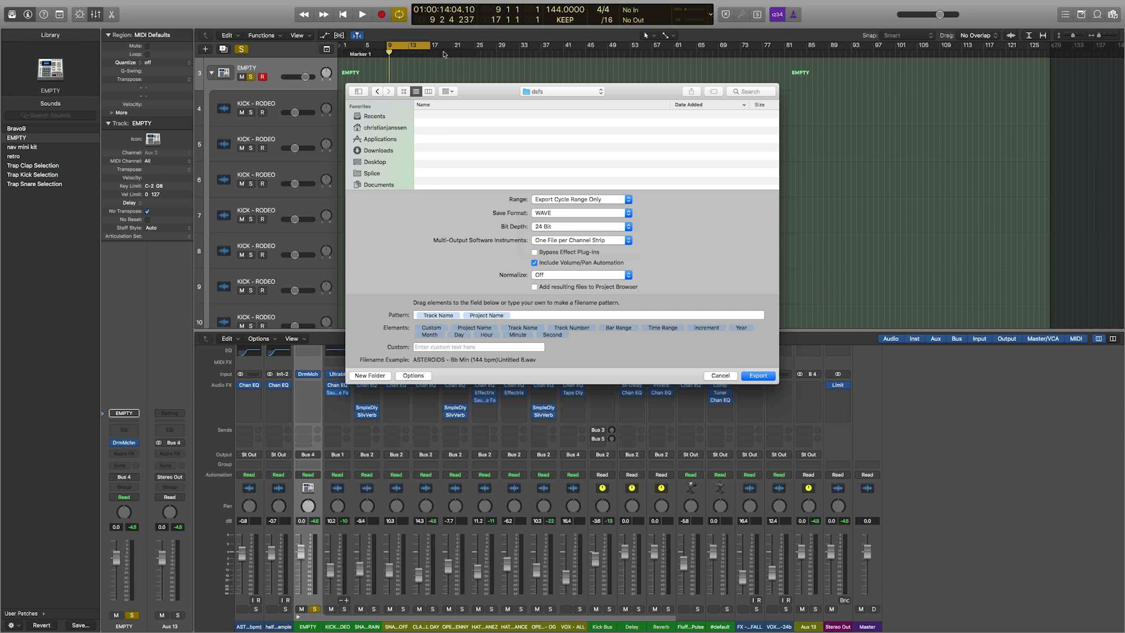
{"action": "left_click", "coordinate": [579, 199]}
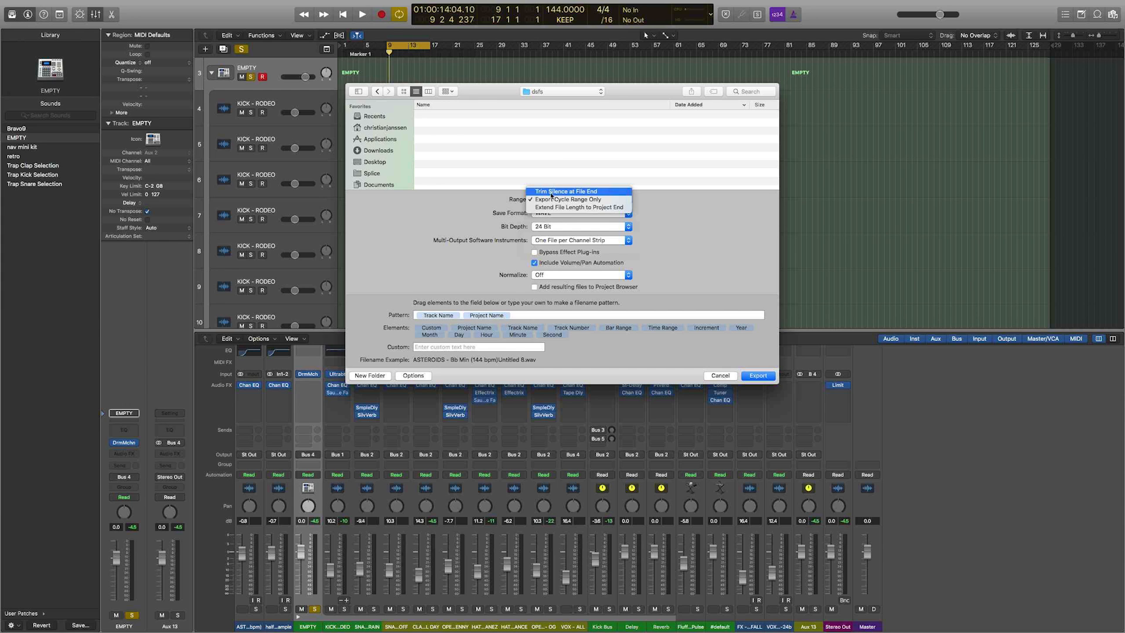
{"action": "left_click", "coordinate": [568, 198]}
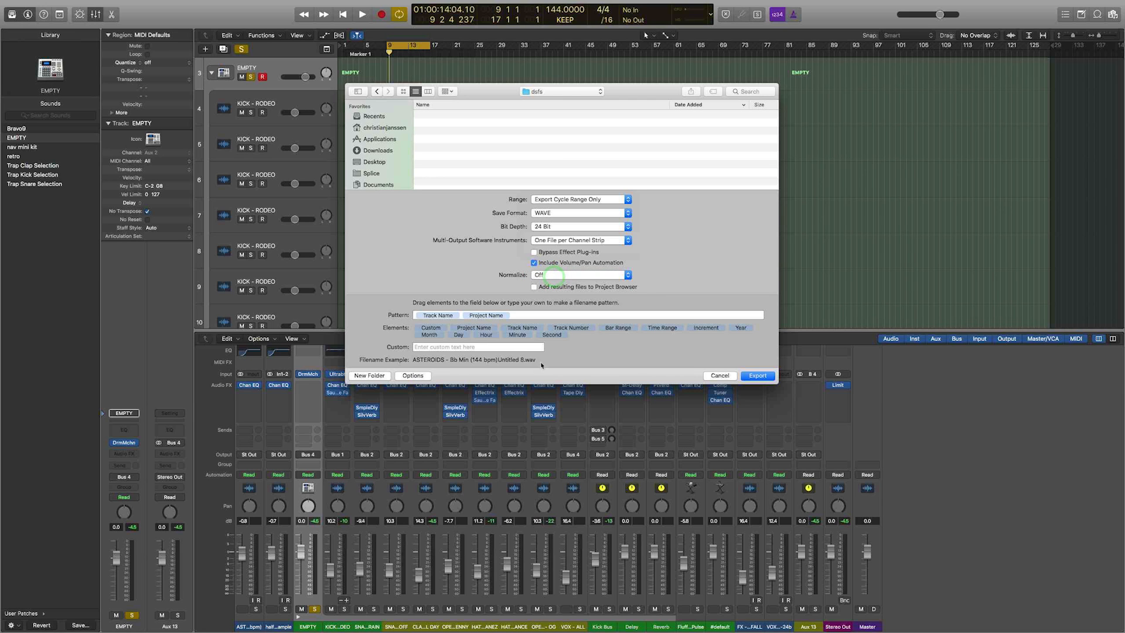
{"action": "left_click", "coordinate": [757, 375]}
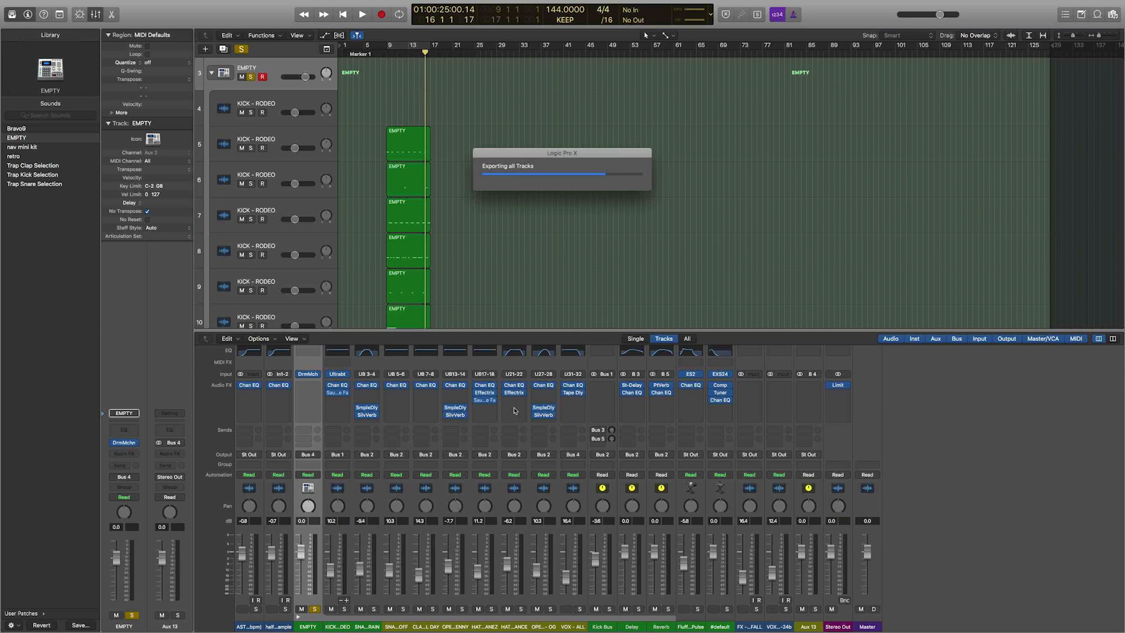